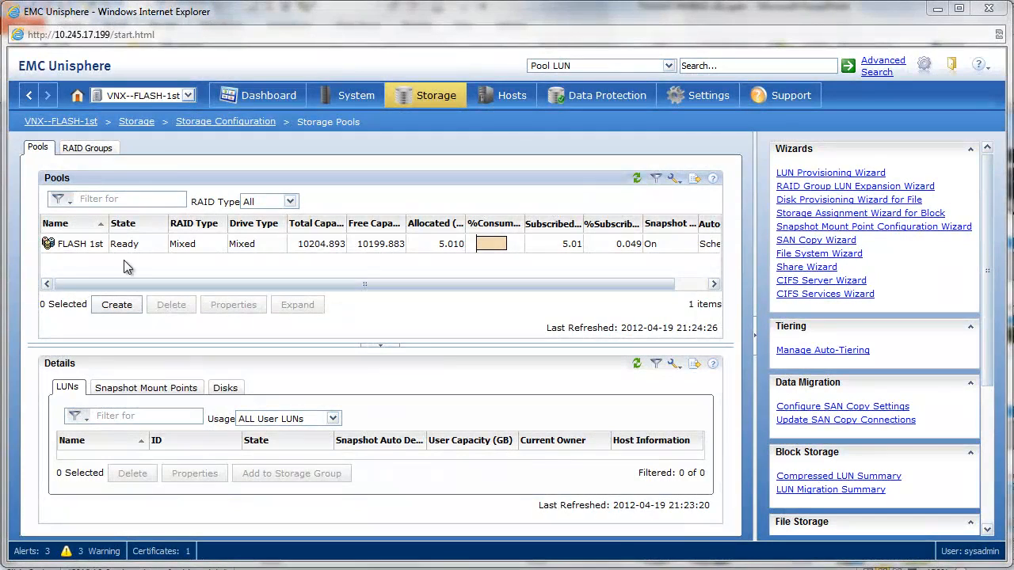
- Select the FLASH 1st pool in the Storage Pools list
click(79, 243)
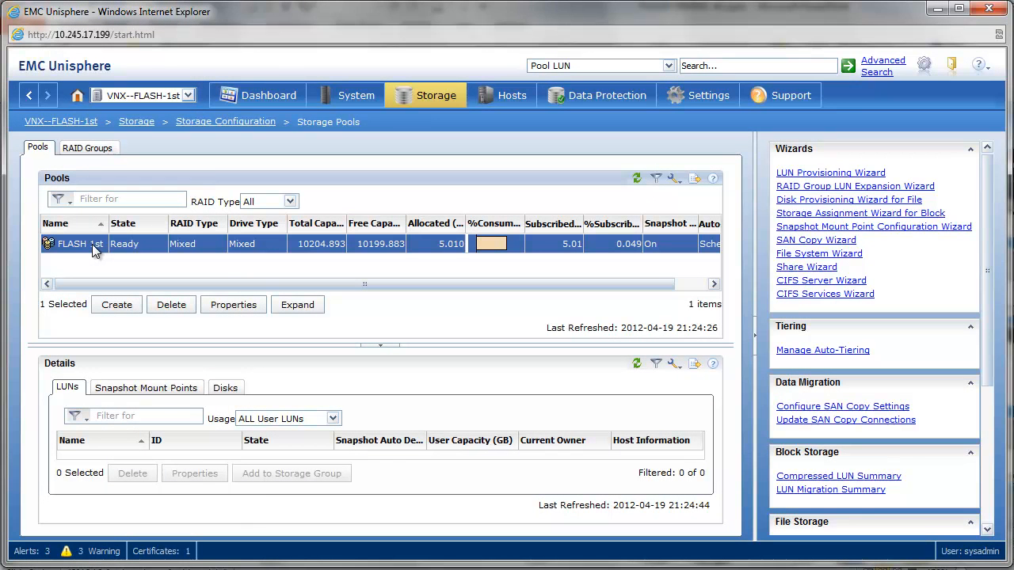
mouse_move(298, 305)
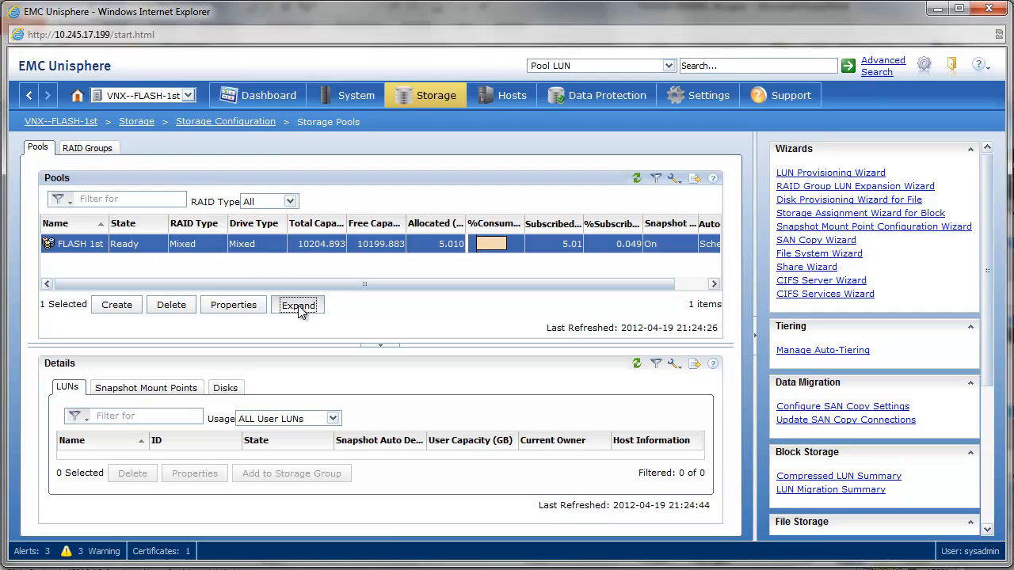
- Expand FLASH 1st with 5 recommended SAS disks and open its properties
click(298, 304)
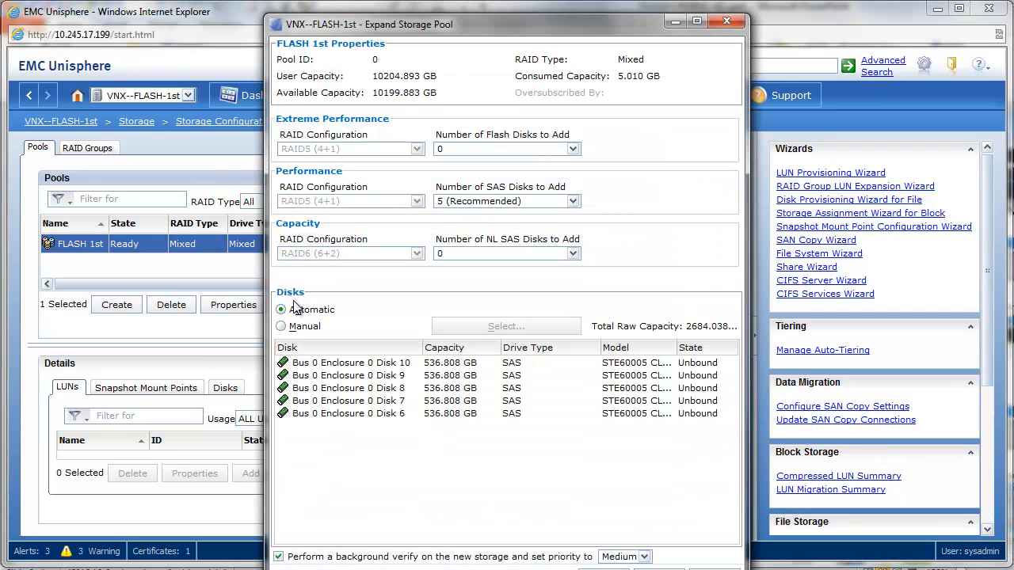
mouse_move(305, 299)
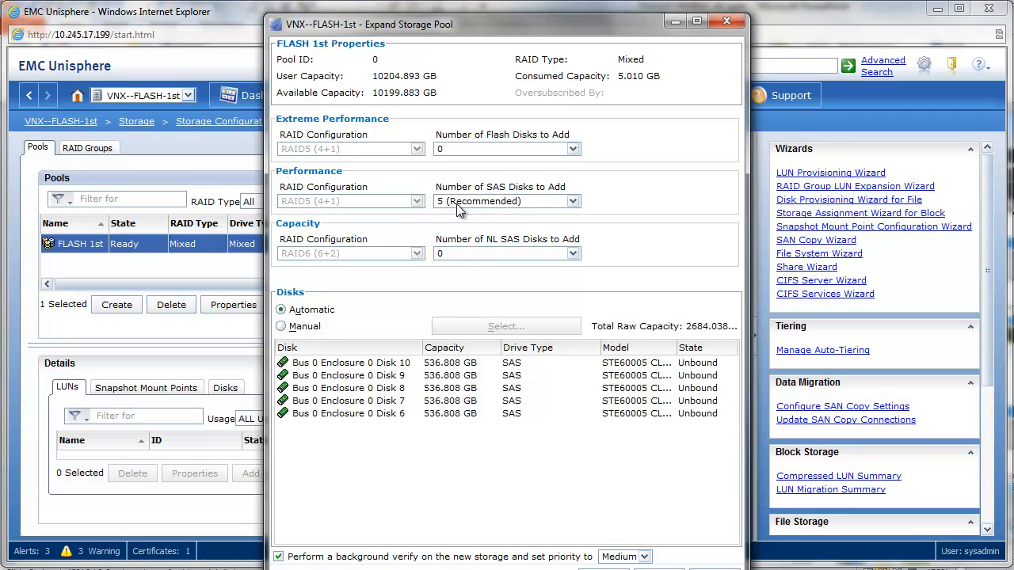
mouse_move(534, 452)
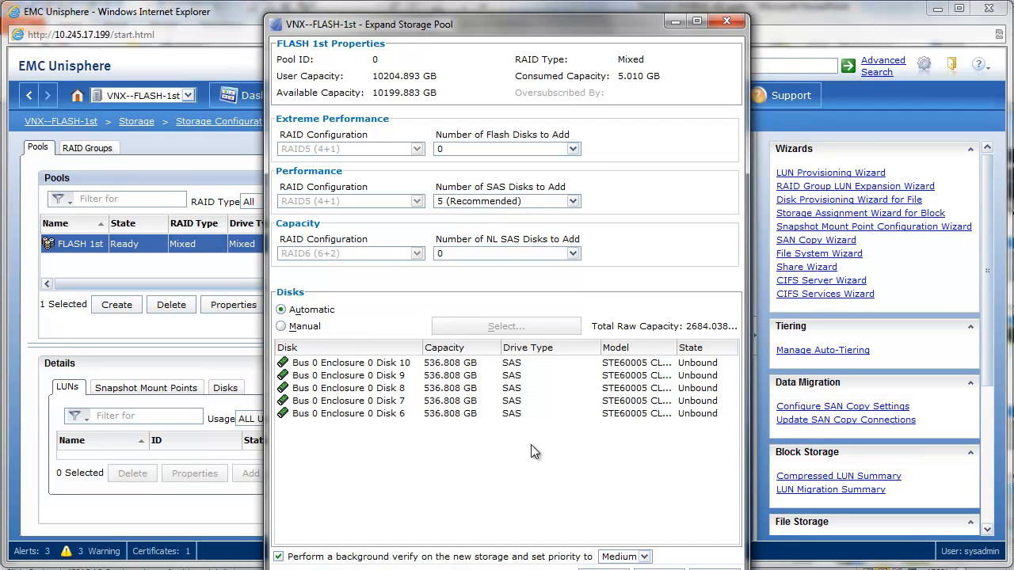
mouse_move(639, 35)
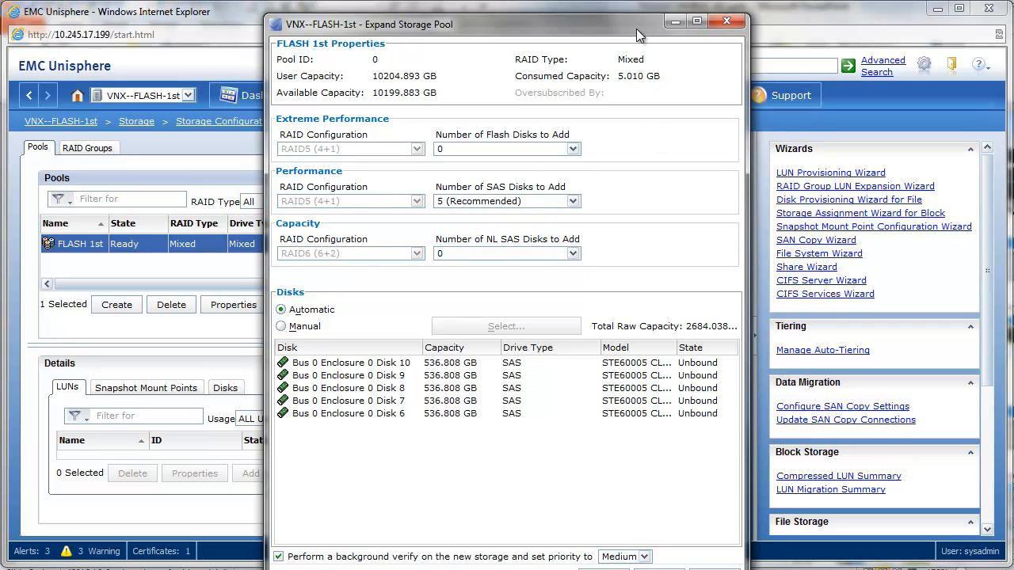
click(609, 562)
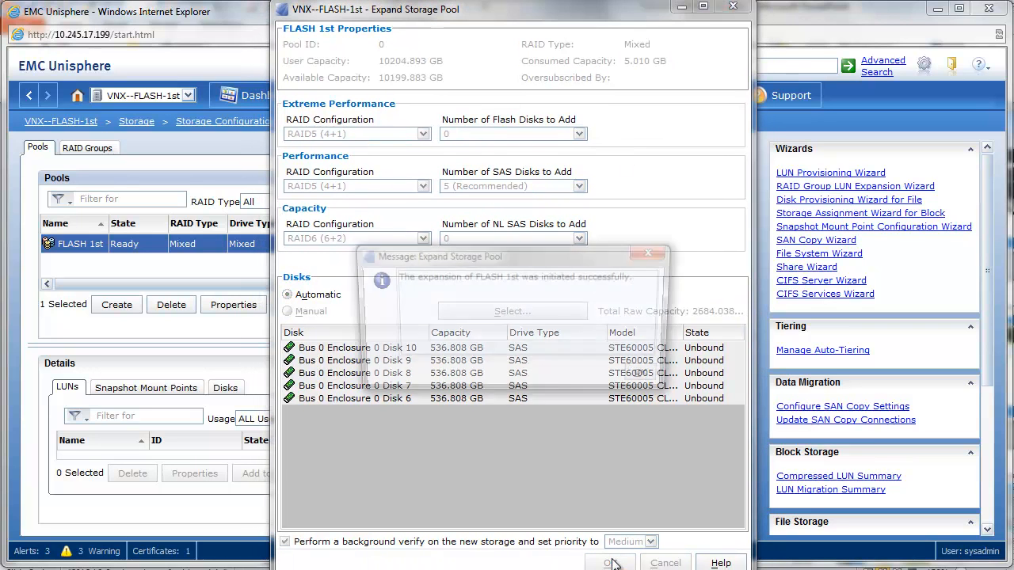
click(611, 563)
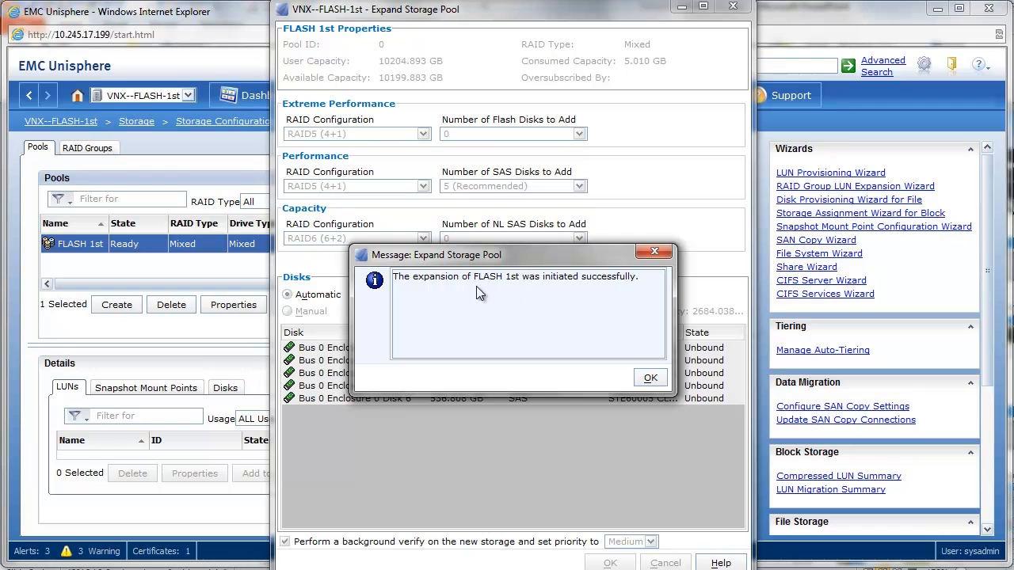
mouse_move(573, 378)
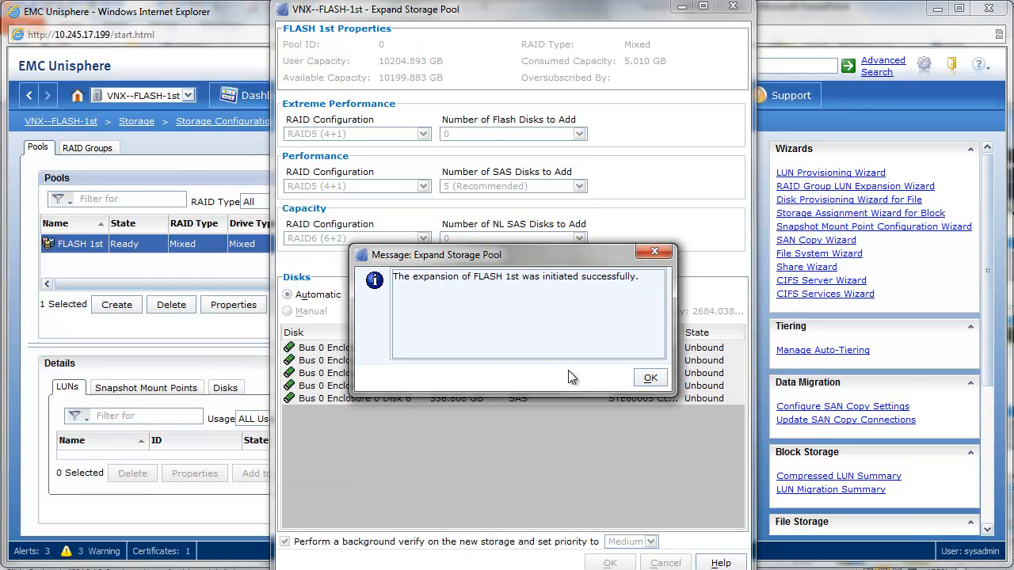
click(649, 377)
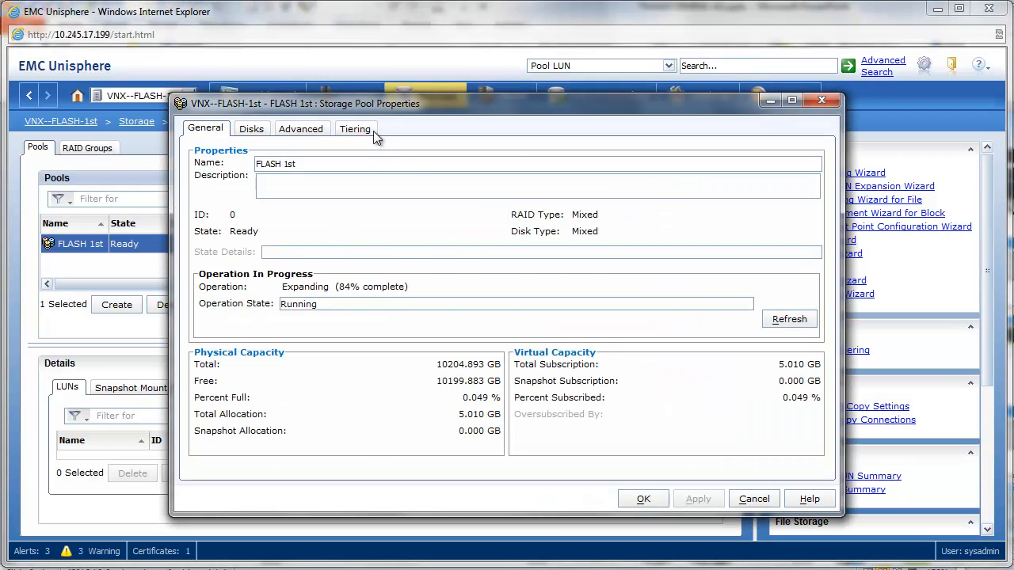
click(355, 128)
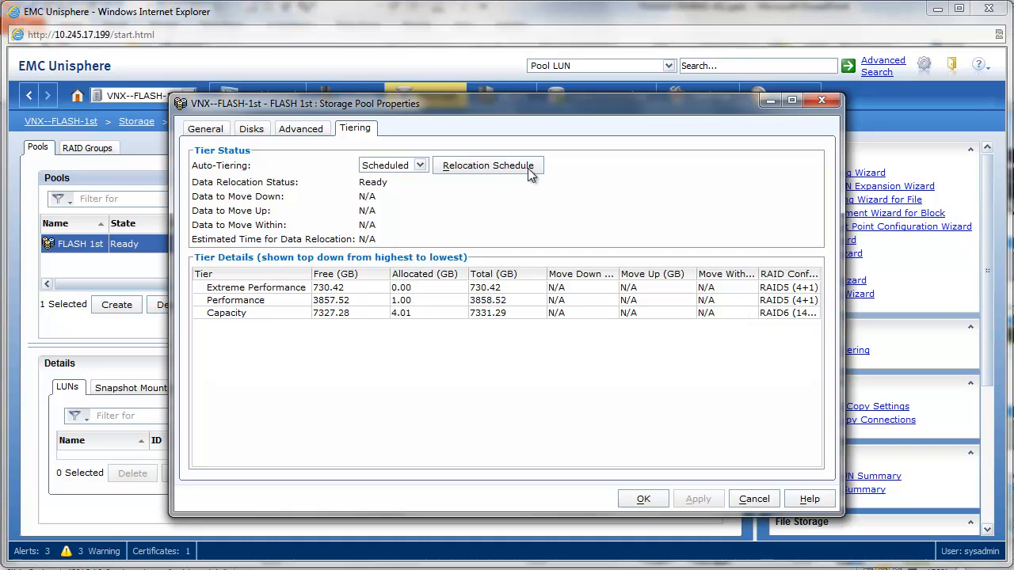
mouse_move(261, 222)
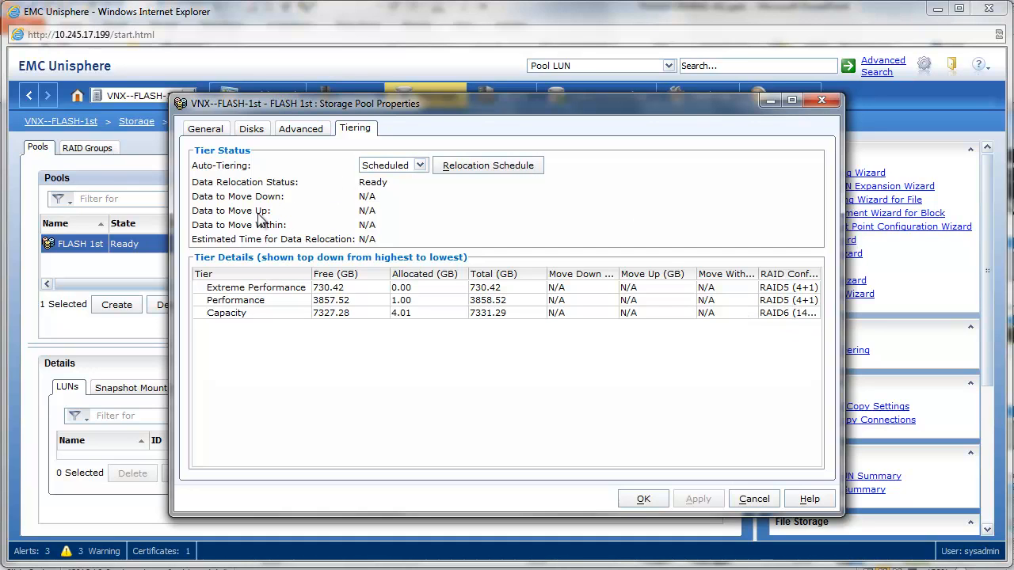
mouse_move(251, 216)
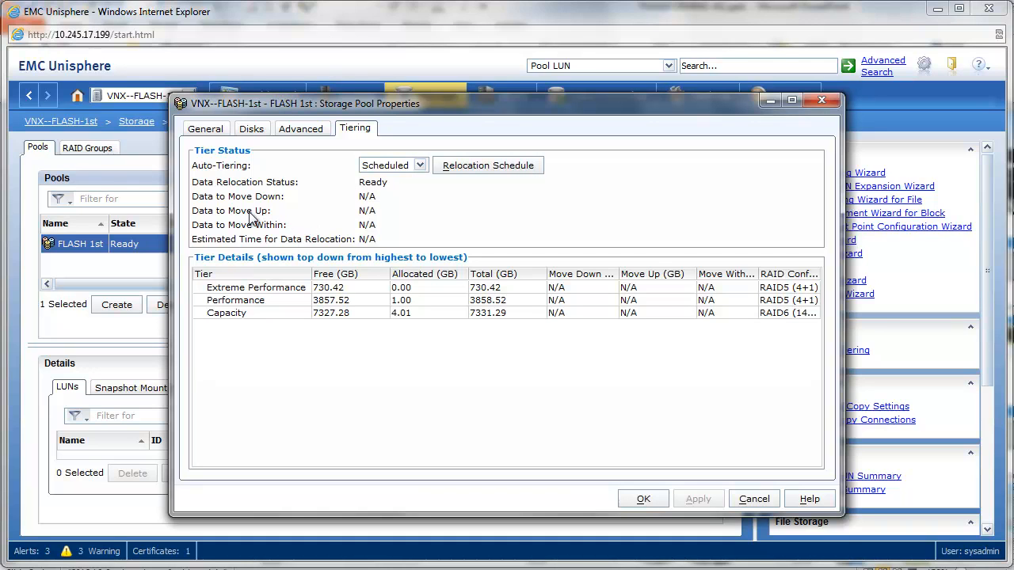
mouse_move(198, 240)
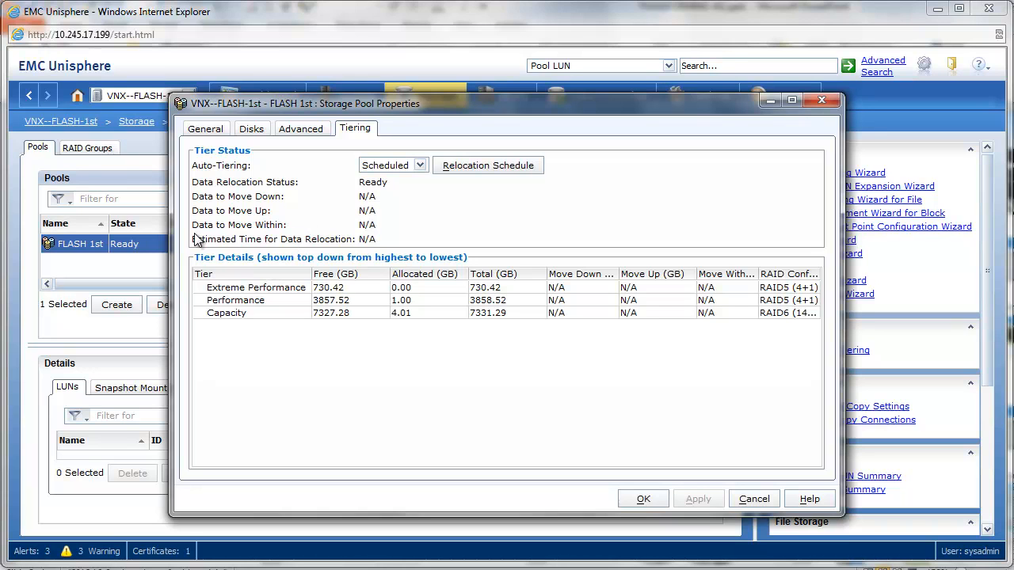
mouse_move(356, 277)
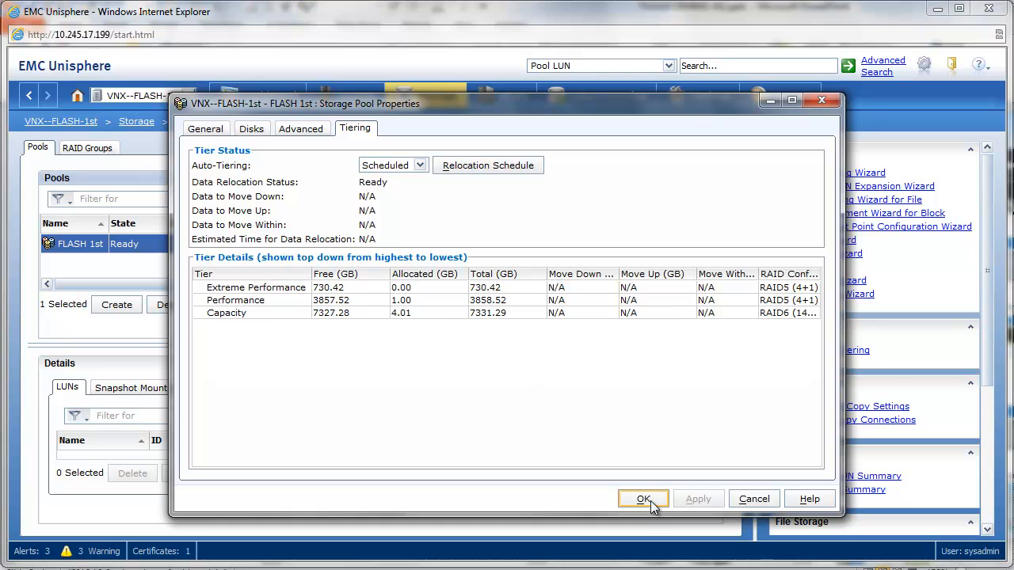
- Review FLASH 1st's tiering status and tier details, then close its properties
click(642, 499)
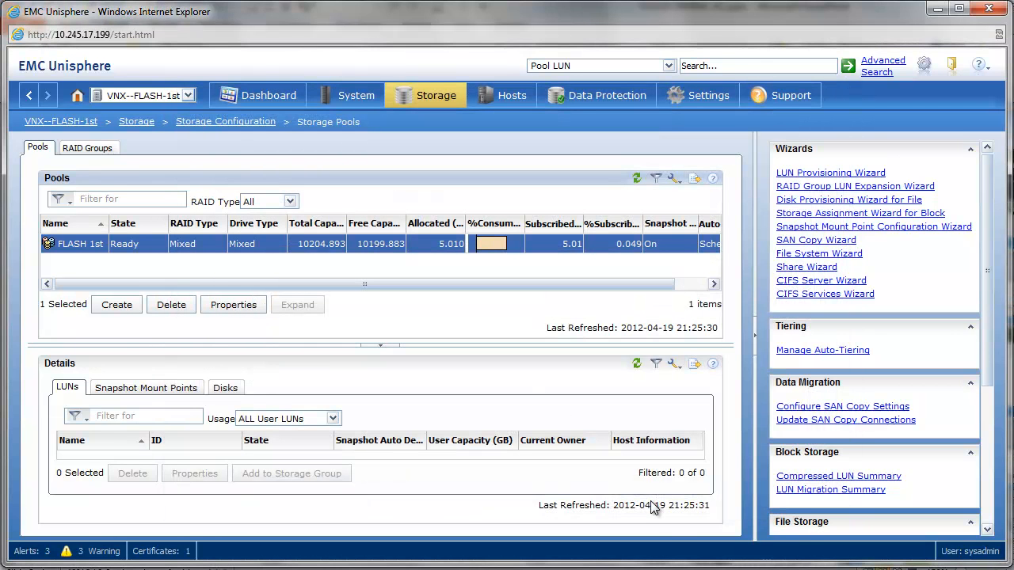
mouse_move(815, 270)
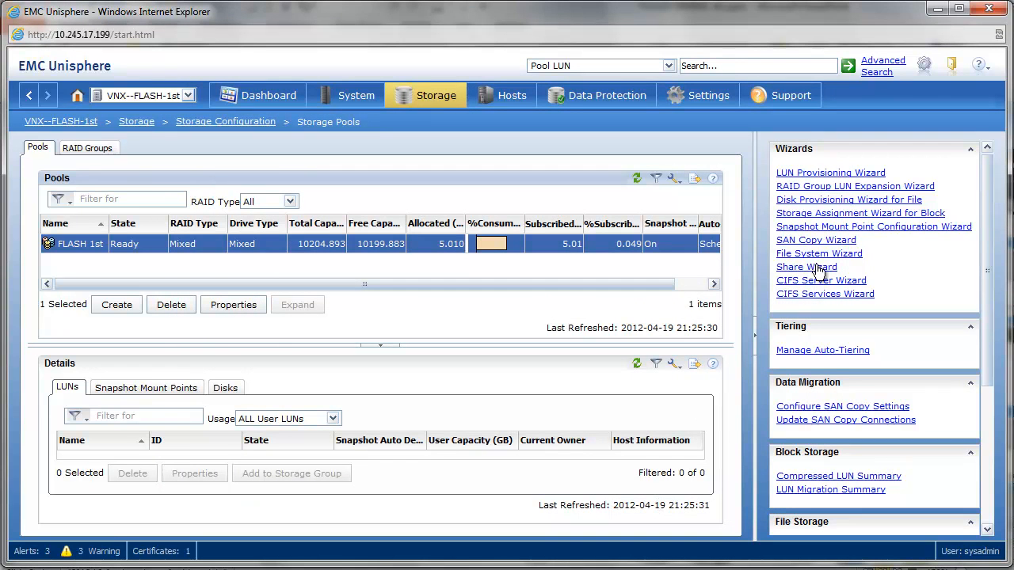